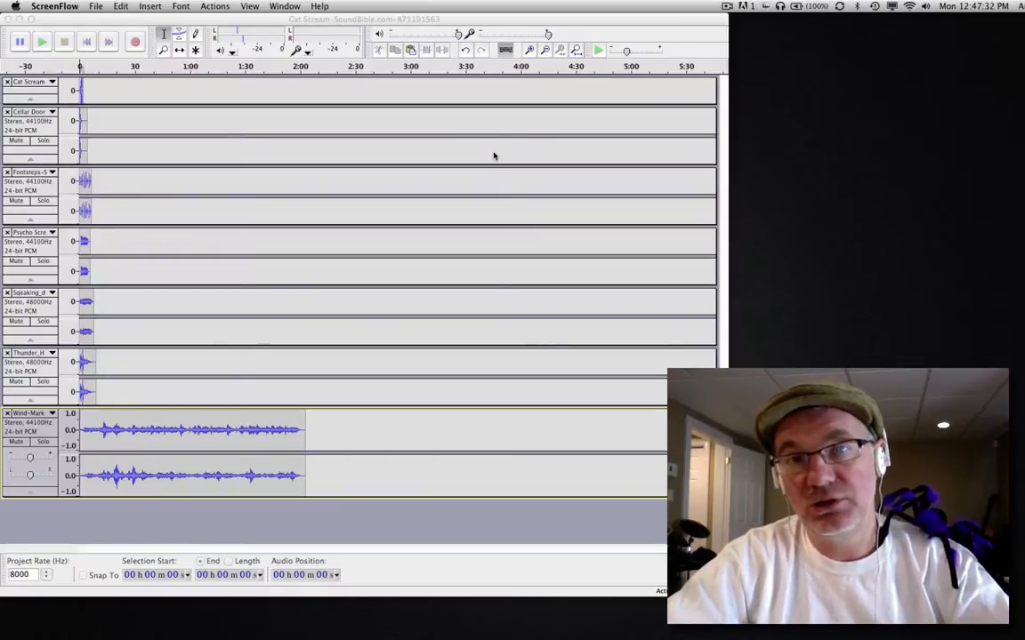
mouse_move(311, 366)
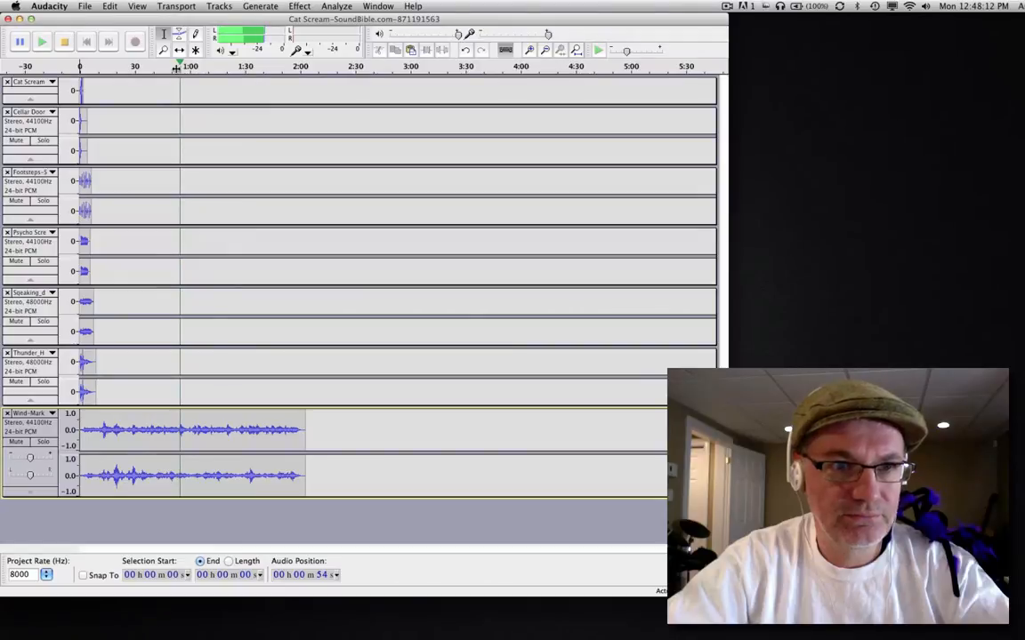
Stop playback and drag the wind track's gain slider down to about -12 dB
click(20, 42)
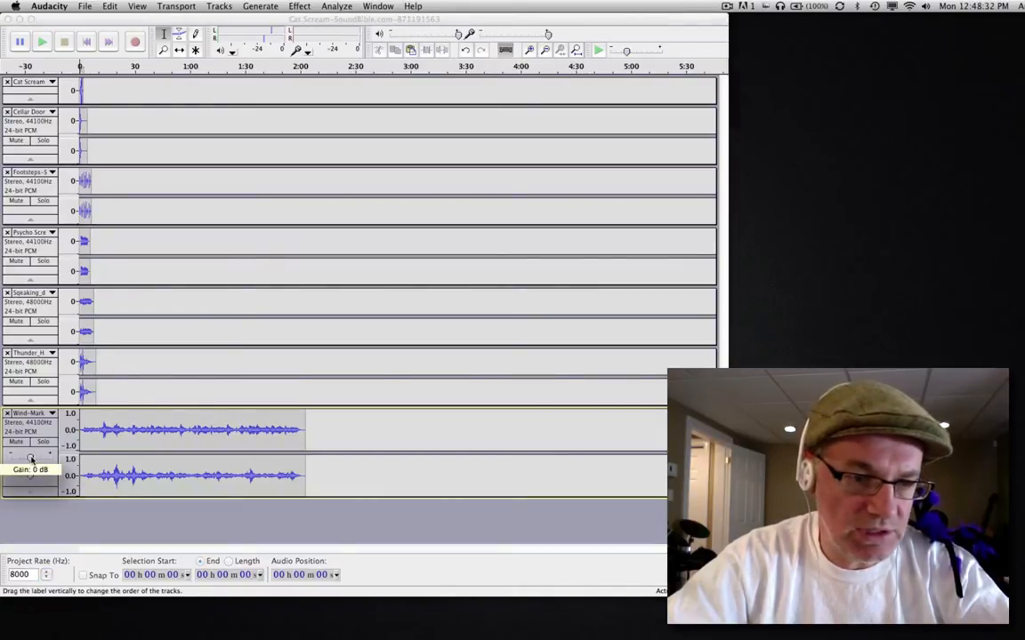
drag(28, 459, 26, 459)
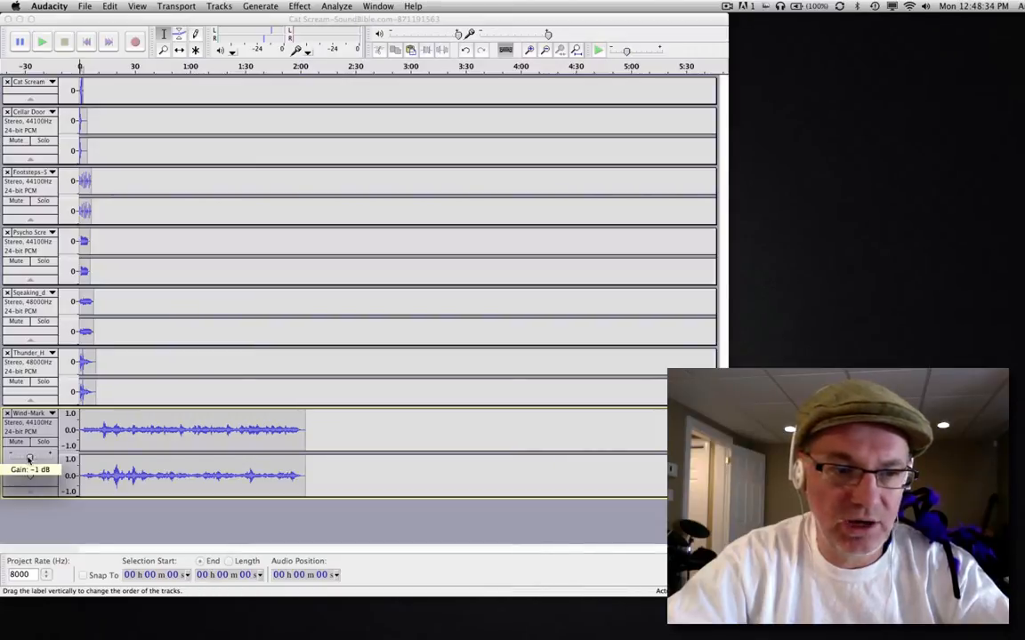
drag(28, 459, 19, 459)
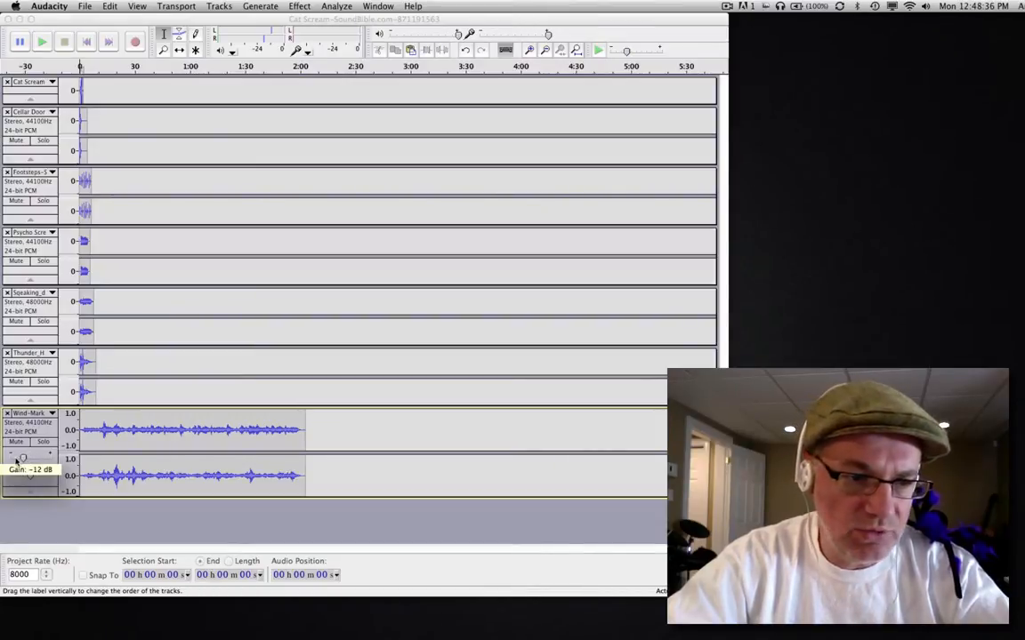
drag(26, 459, 18, 459)
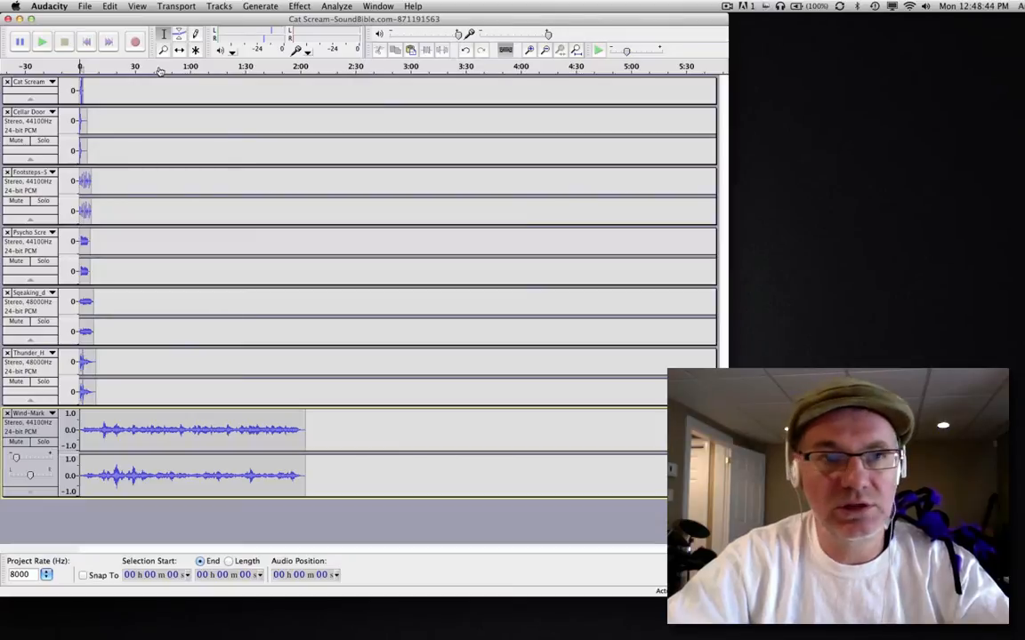
Play the project to hear the quieter wind, then stop playback
click(19, 42)
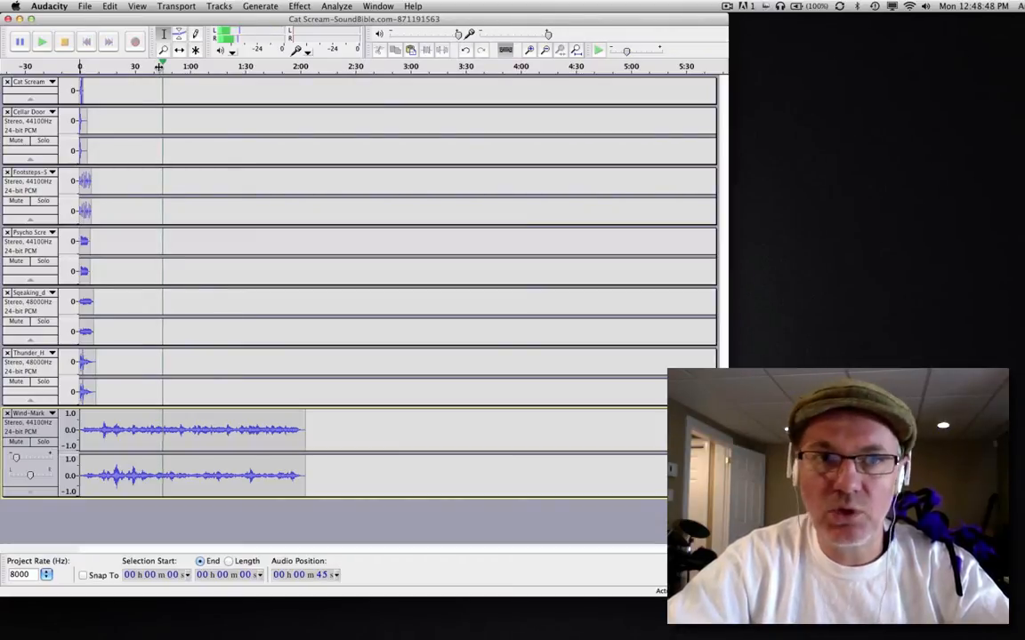
click(313, 429)
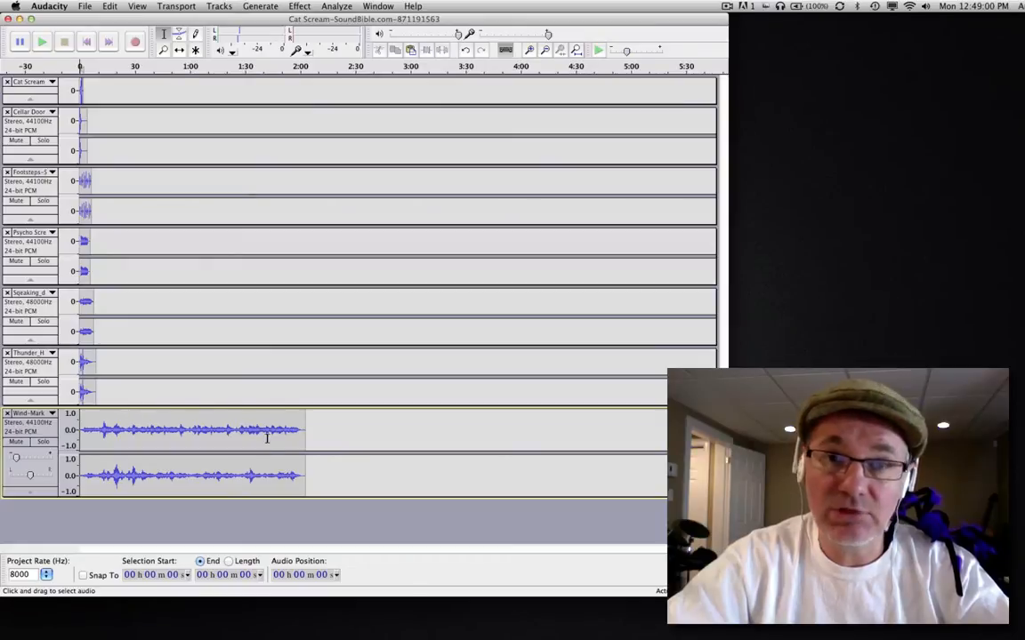
mouse_move(174, 437)
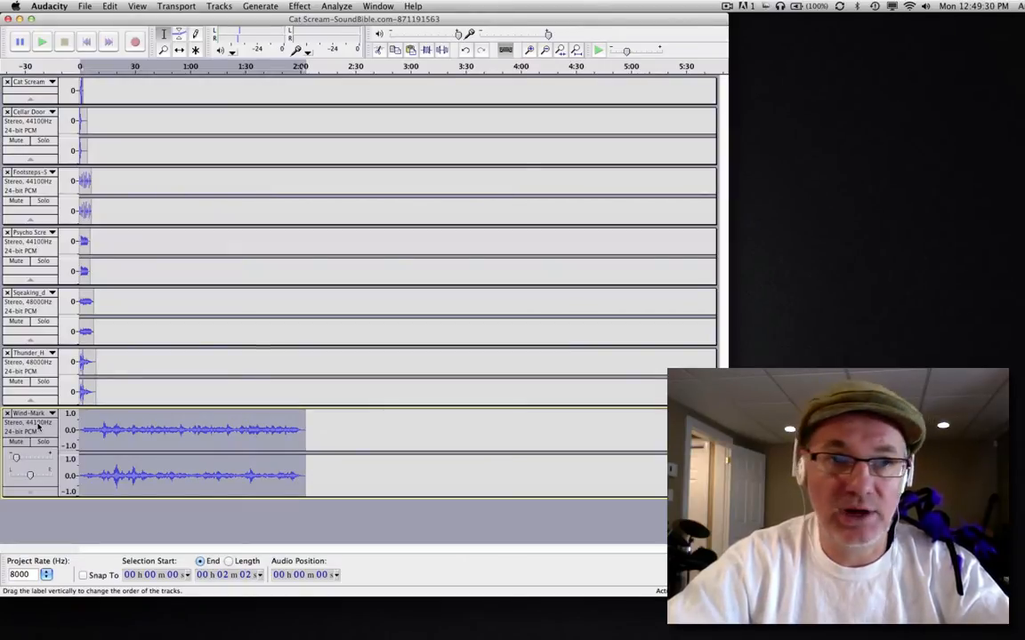
Duplicate the wind track via the Edit menu so a second copy appears below
click(111, 8)
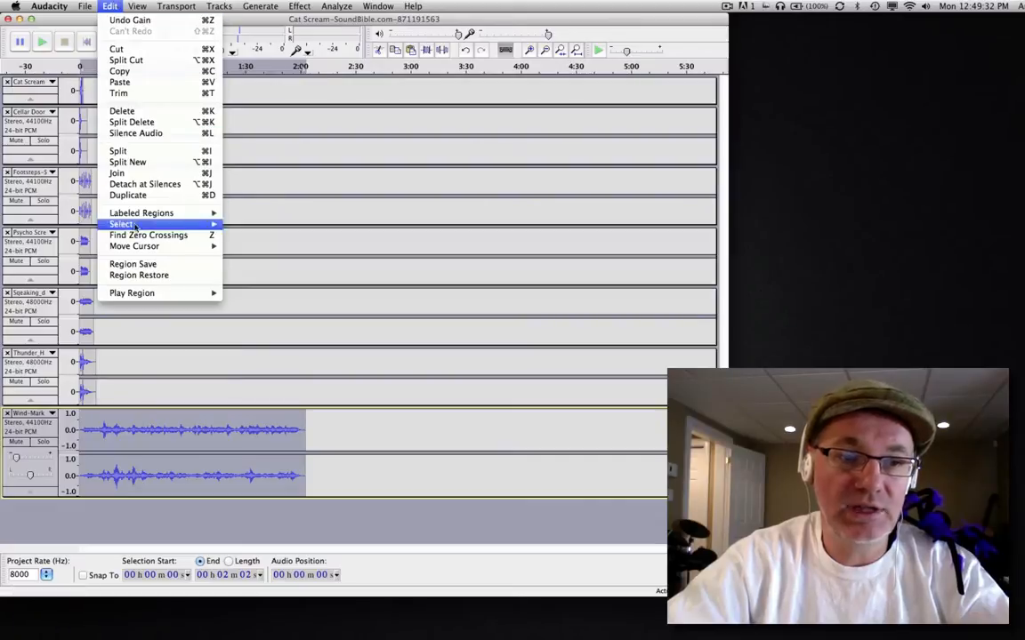
mouse_move(131, 194)
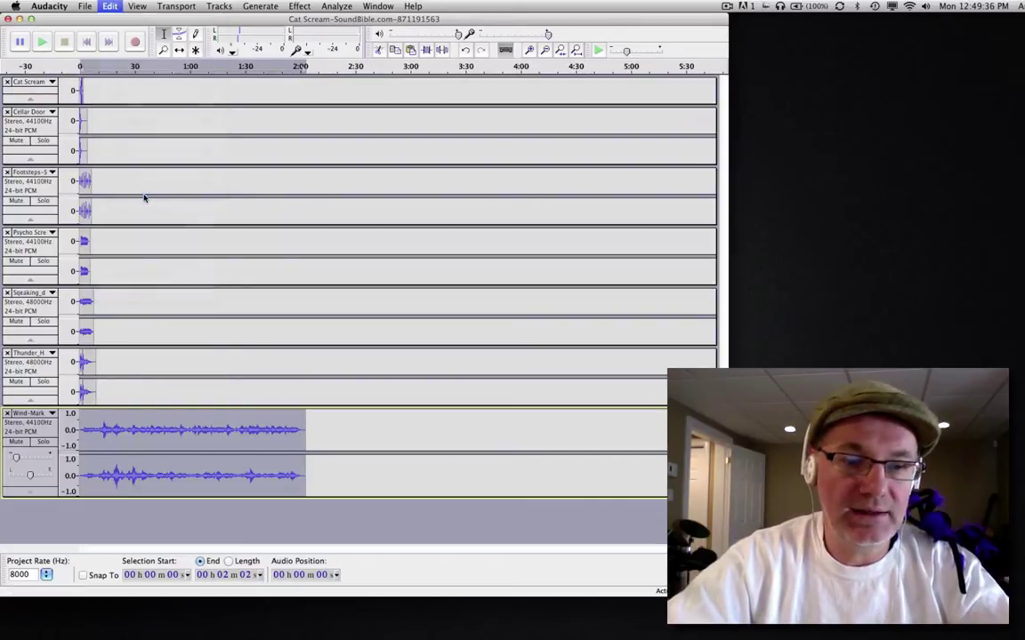
scroll(down, 3)
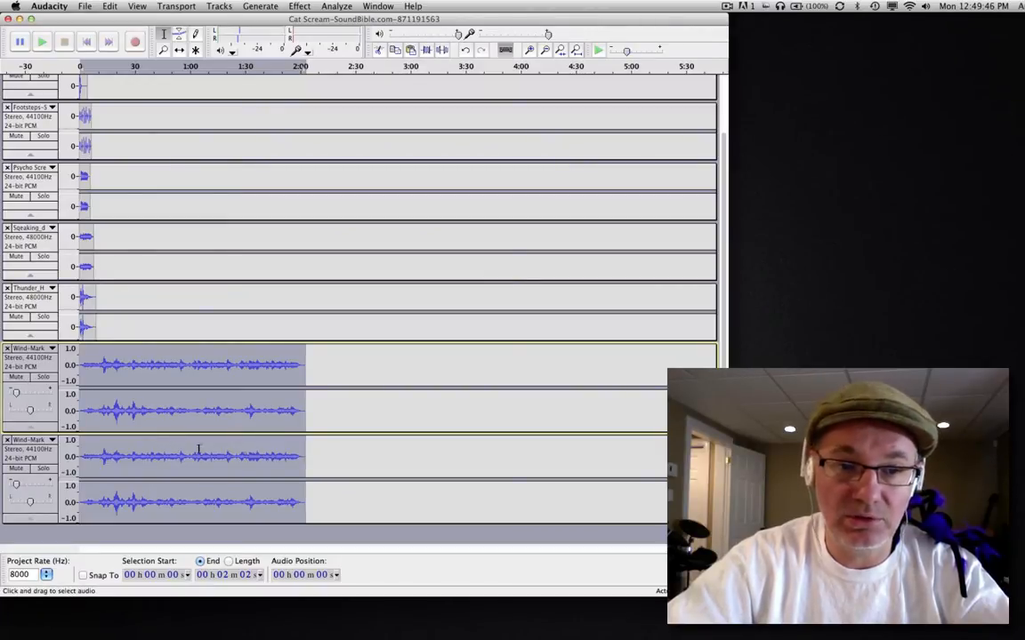
Time-shift the duplicate wind clip to about 1:50, overlapping the original's end
click(249, 427)
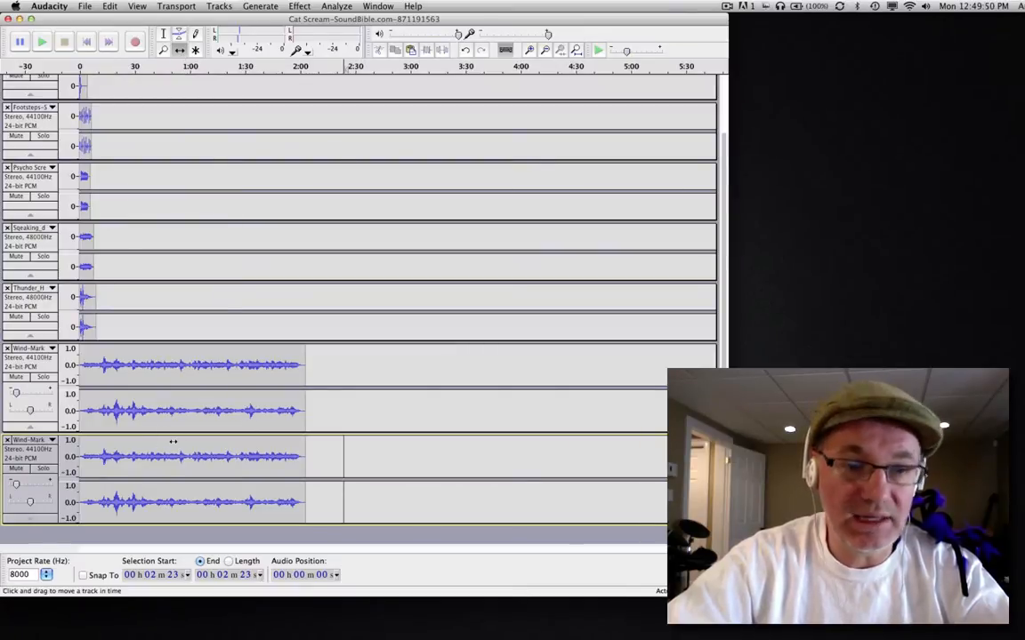
drag(192, 455, 271, 456)
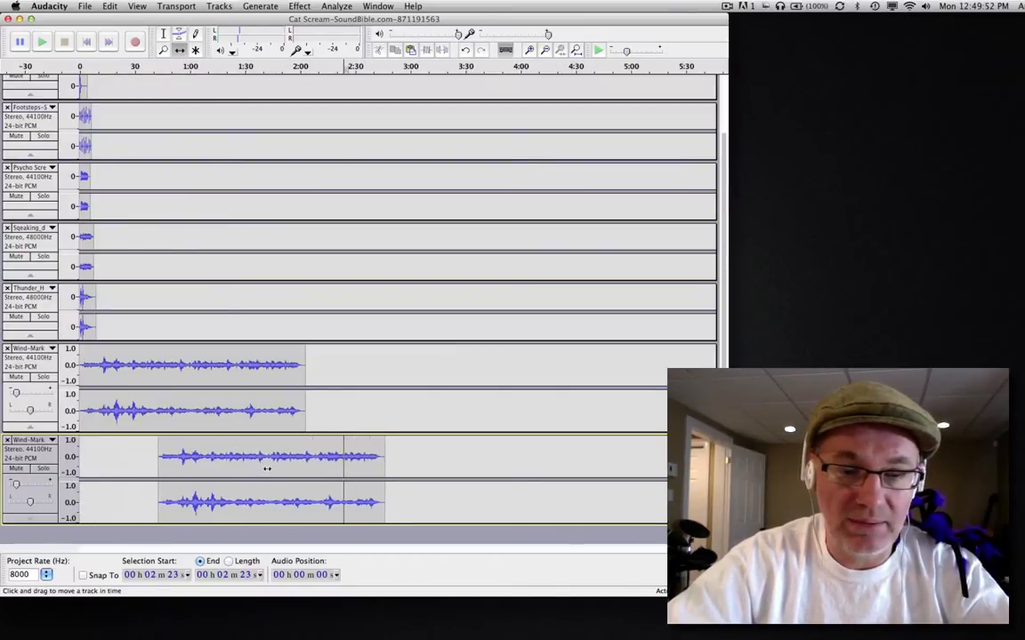
drag(267, 481, 363, 480)
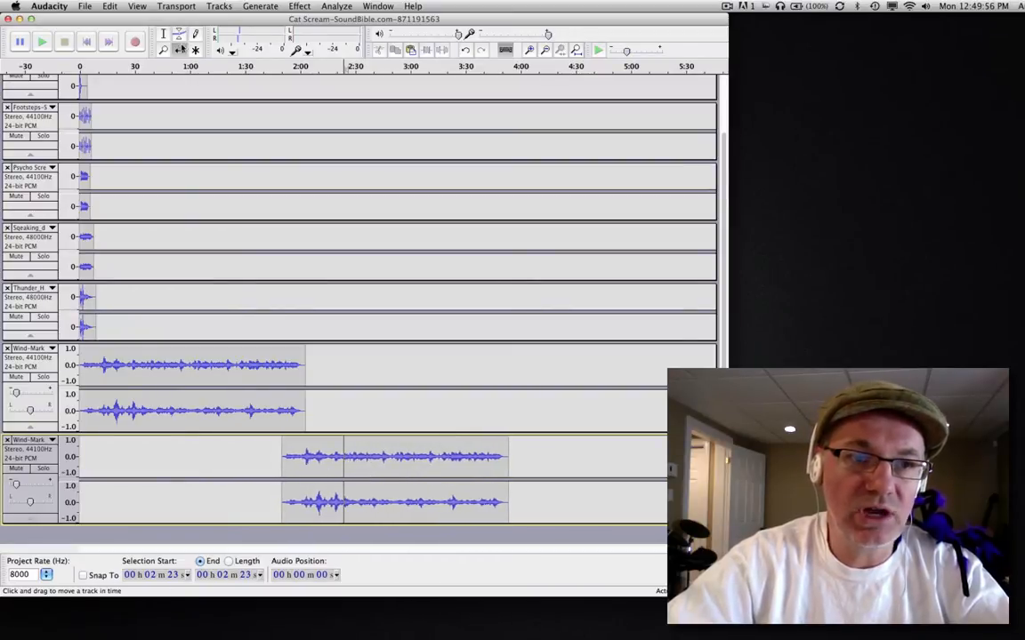
mouse_move(179, 50)
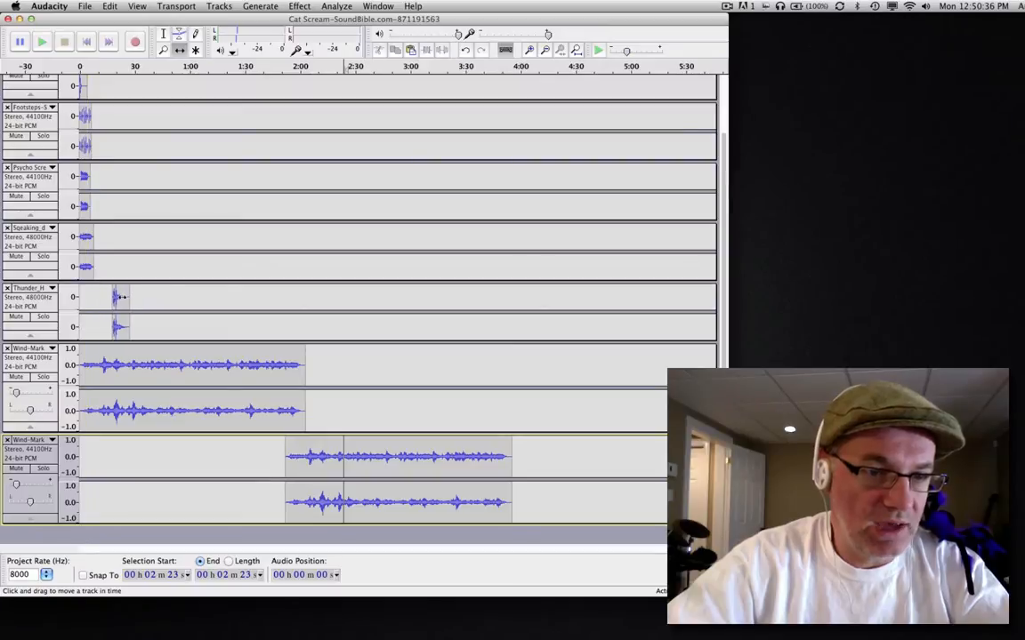
Slide the thunder clip to roughly 35 seconds into its track
drag(121, 311, 164, 312)
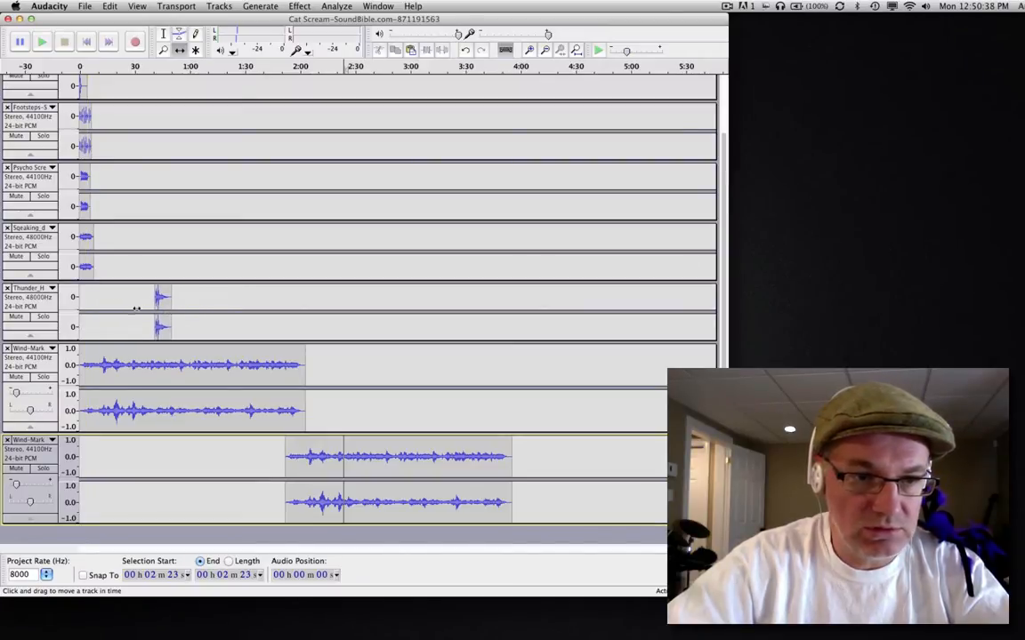
drag(146, 311, 181, 311)
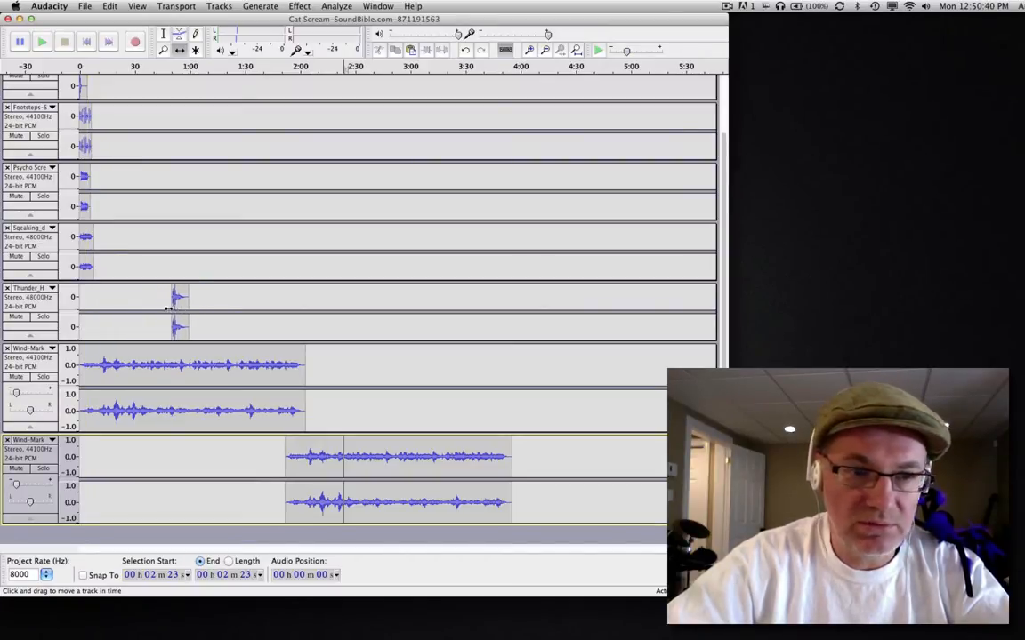
drag(178, 311, 146, 312)
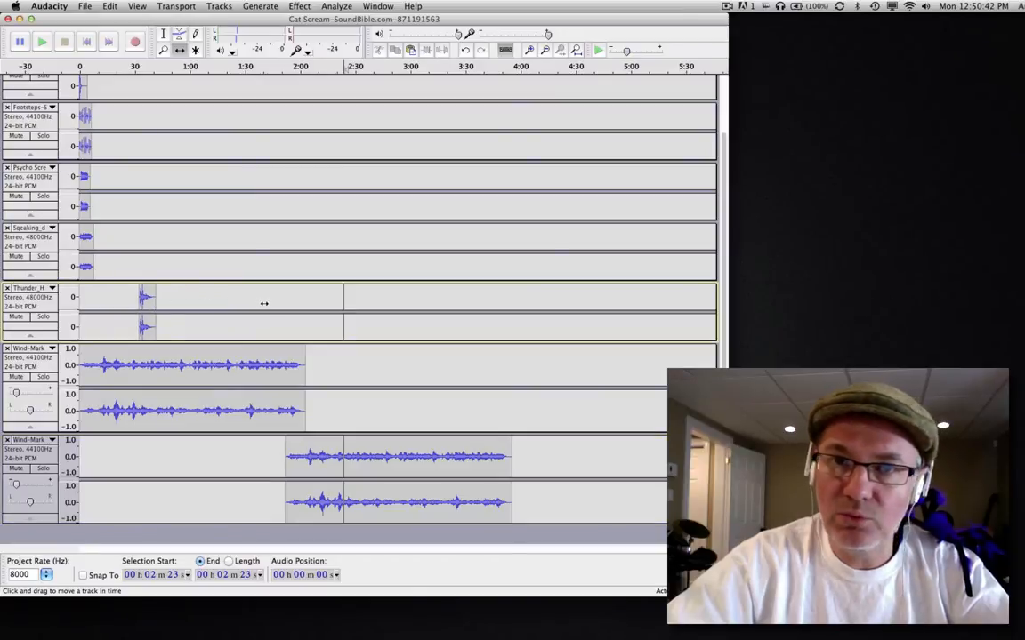
mouse_move(153, 86)
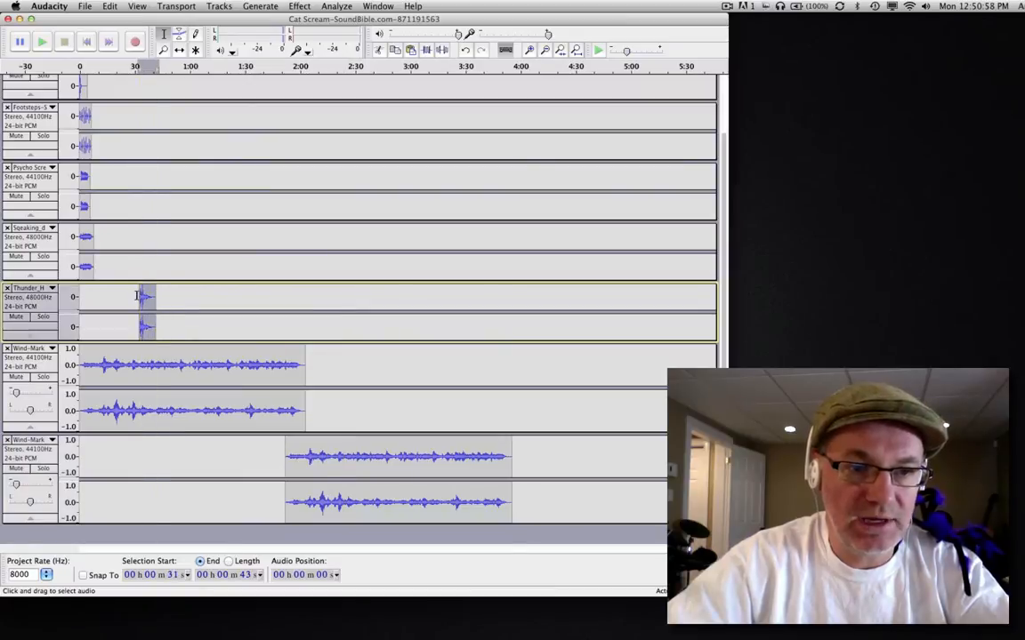
Copy the thunder clip and paste a second copy later on the thunder track
click(163, 295)
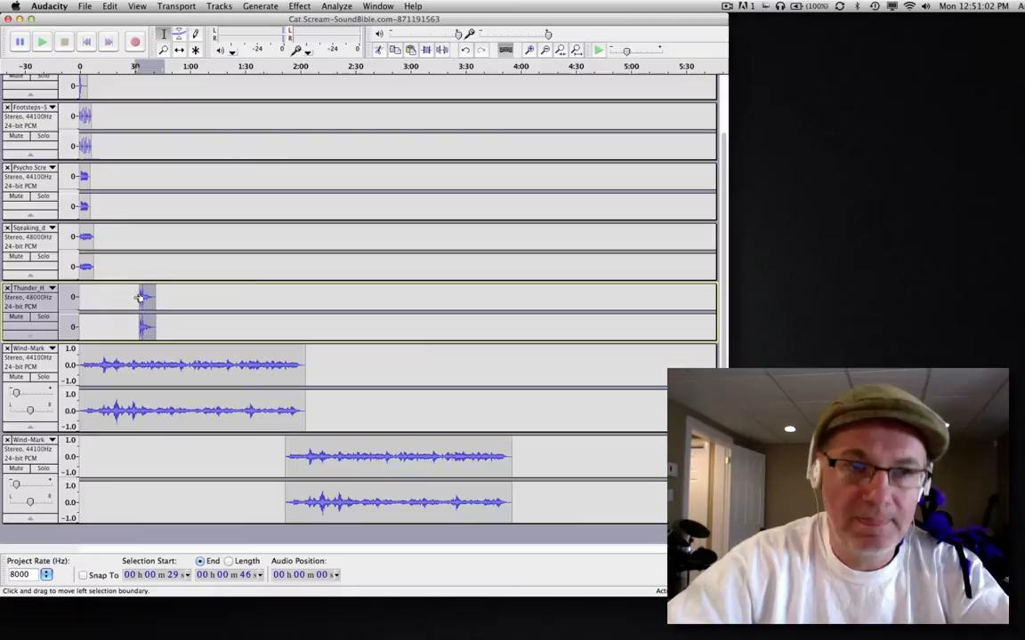
click(110, 7)
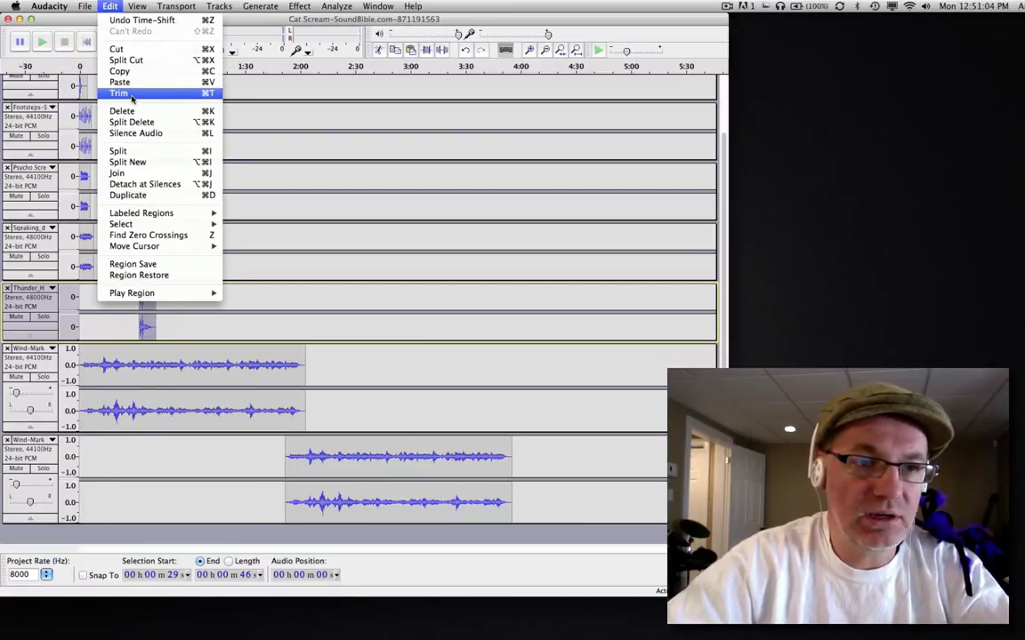
click(117, 93)
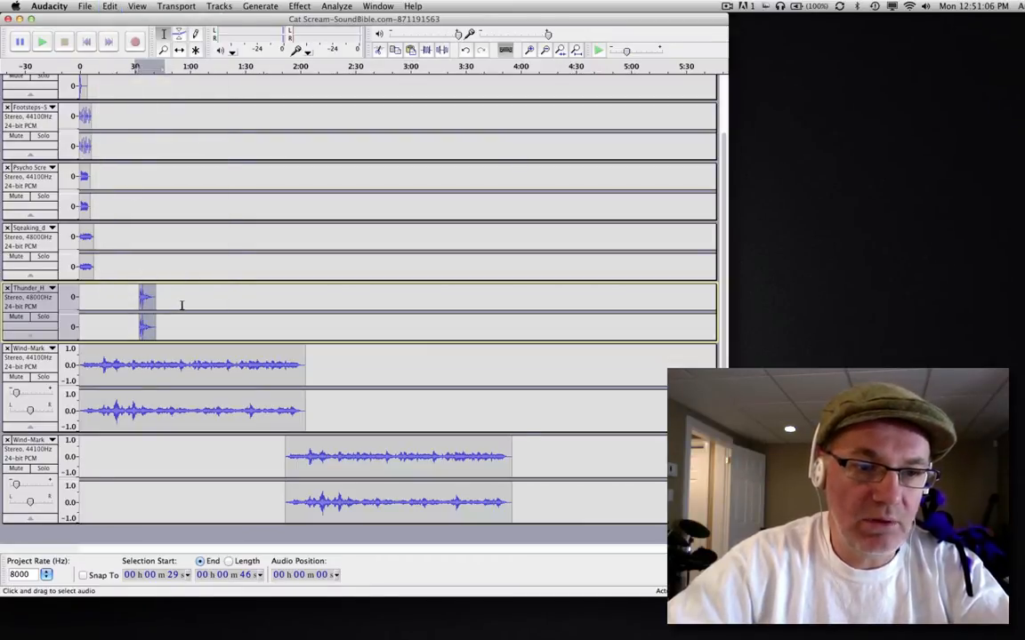
click(249, 306)
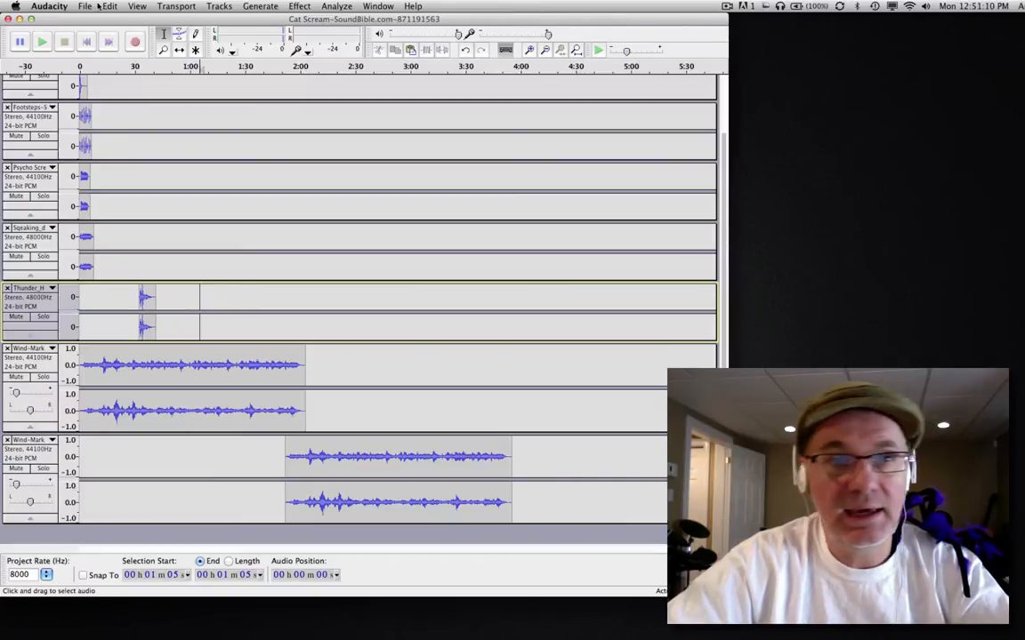
click(111, 7)
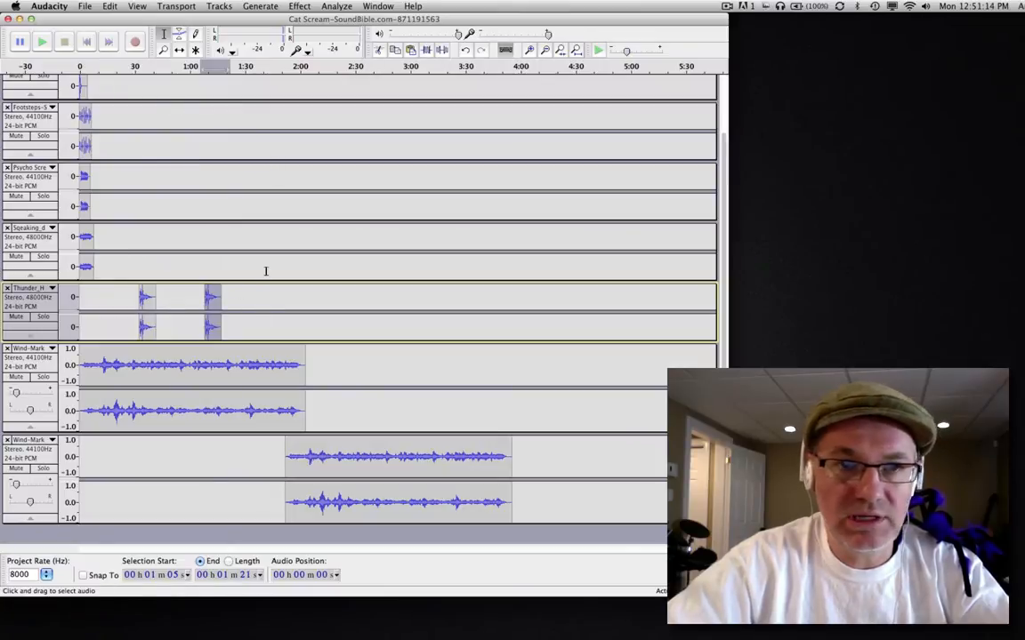
mouse_move(221, 85)
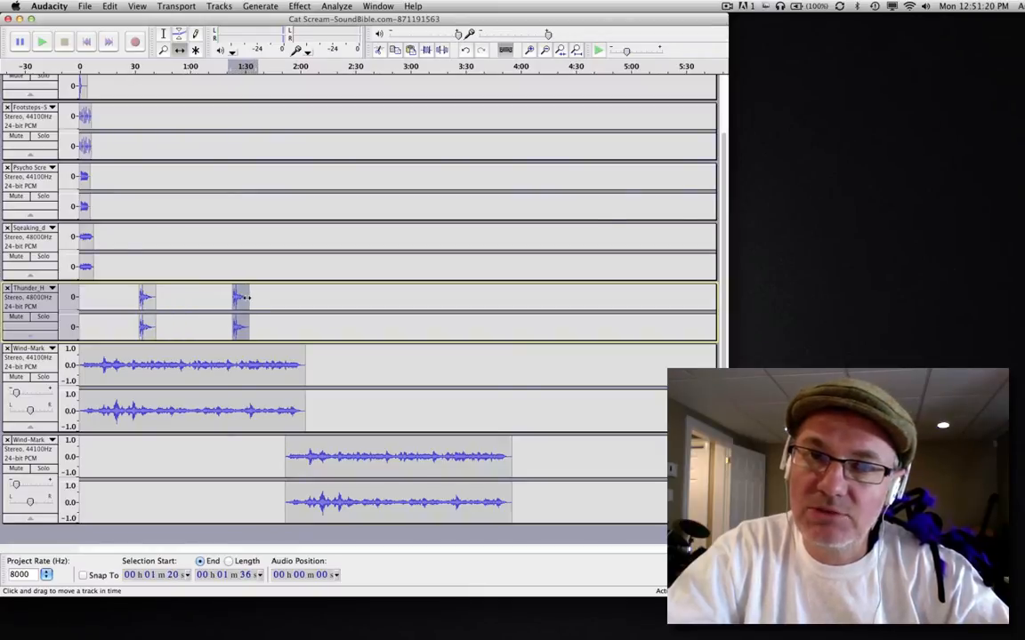
Paste more thunder copies and spread them along the track out to about 3:20
drag(240, 311, 196, 311)
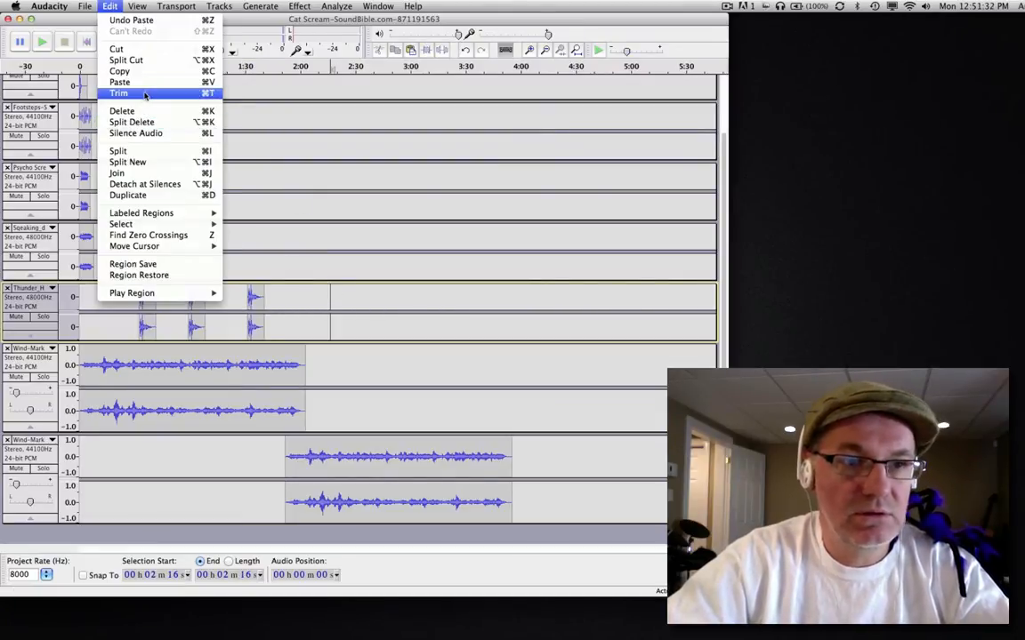
click(117, 93)
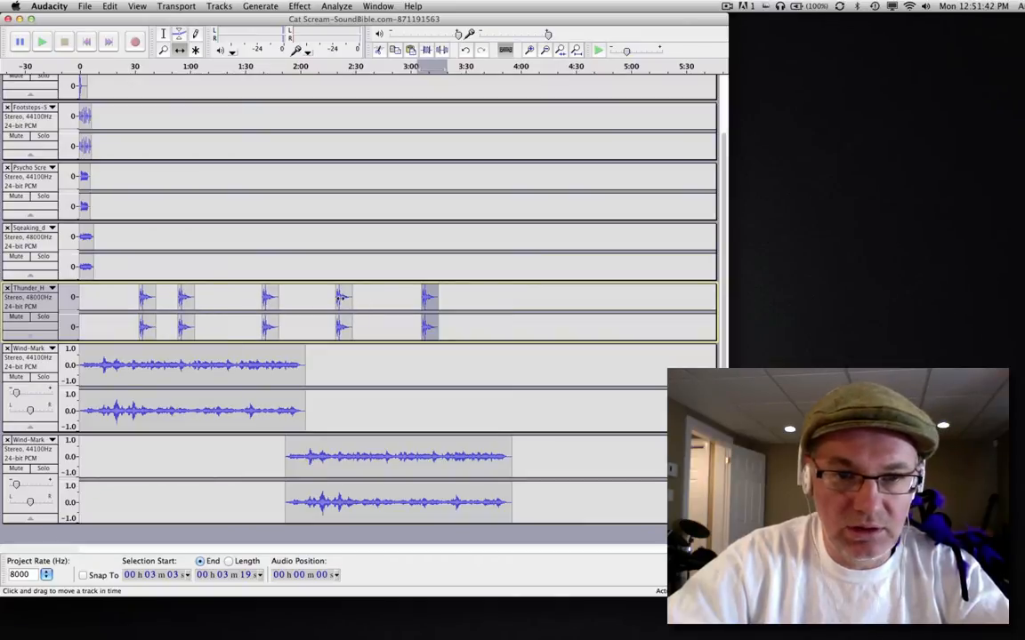
drag(431, 312, 459, 311)
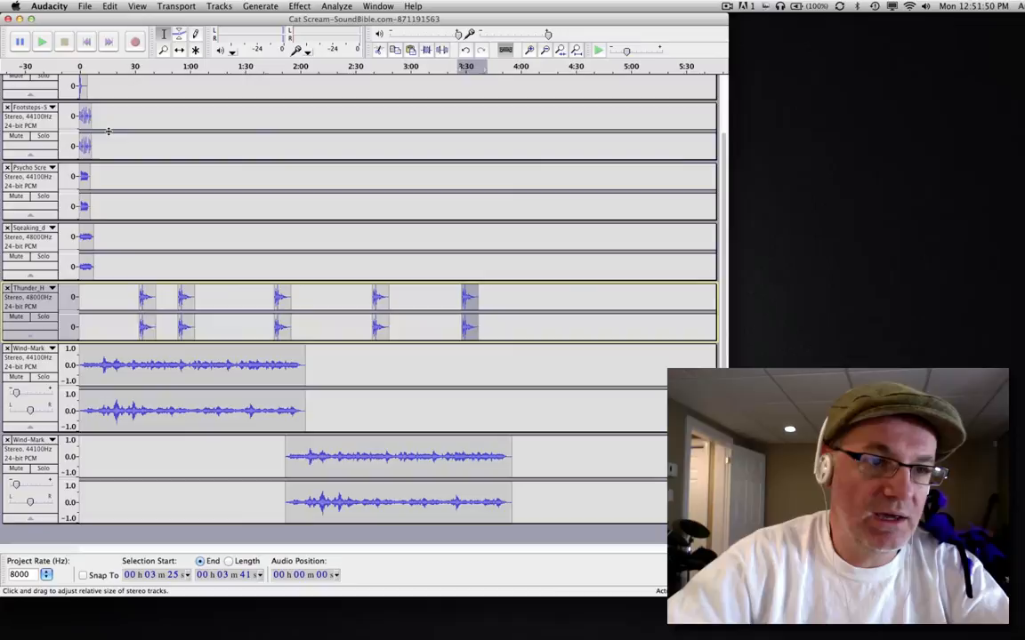
scroll(up, 3)
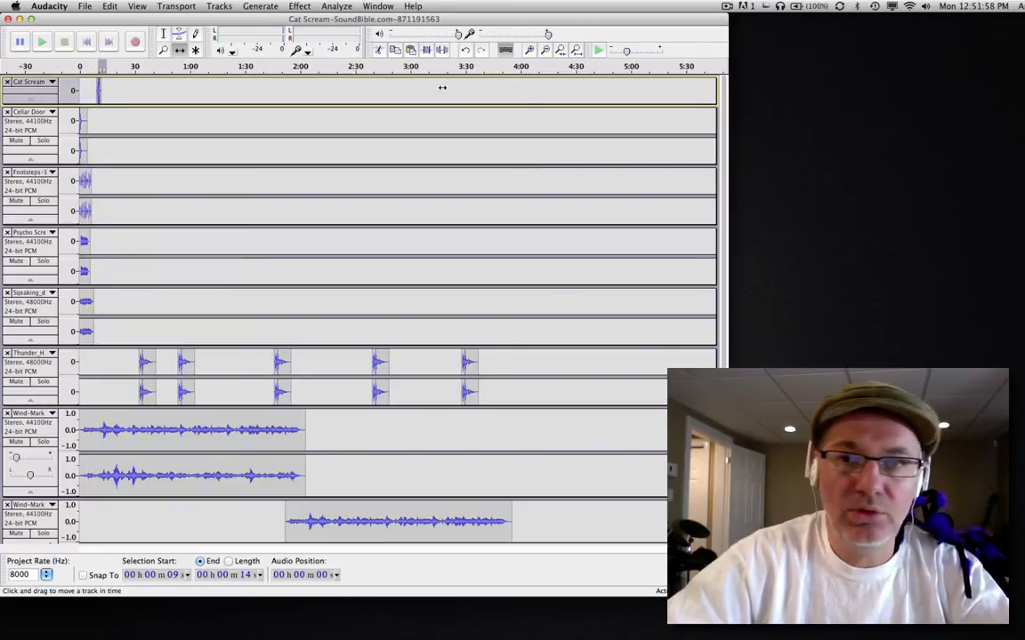
Zoom into the opening seconds and move the cat scream to about 15 seconds
click(532, 50)
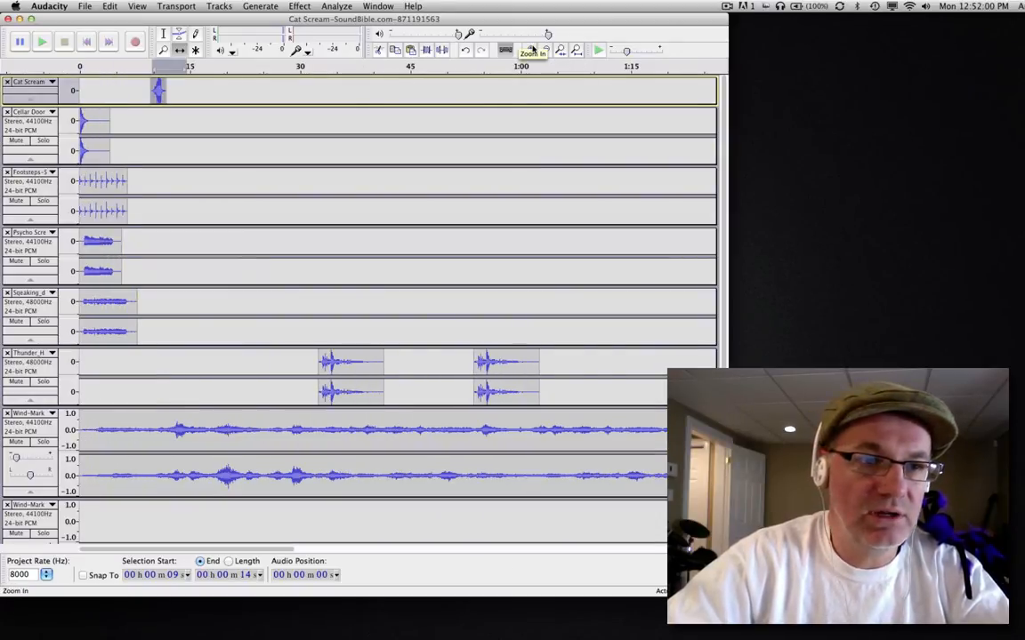
click(505, 50)
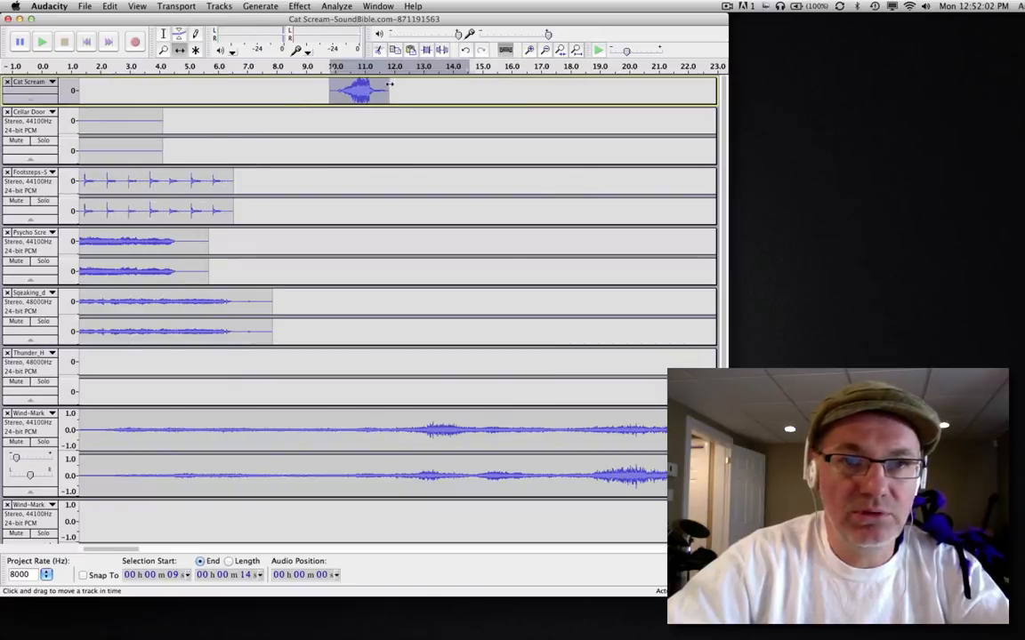
drag(359, 89, 500, 89)
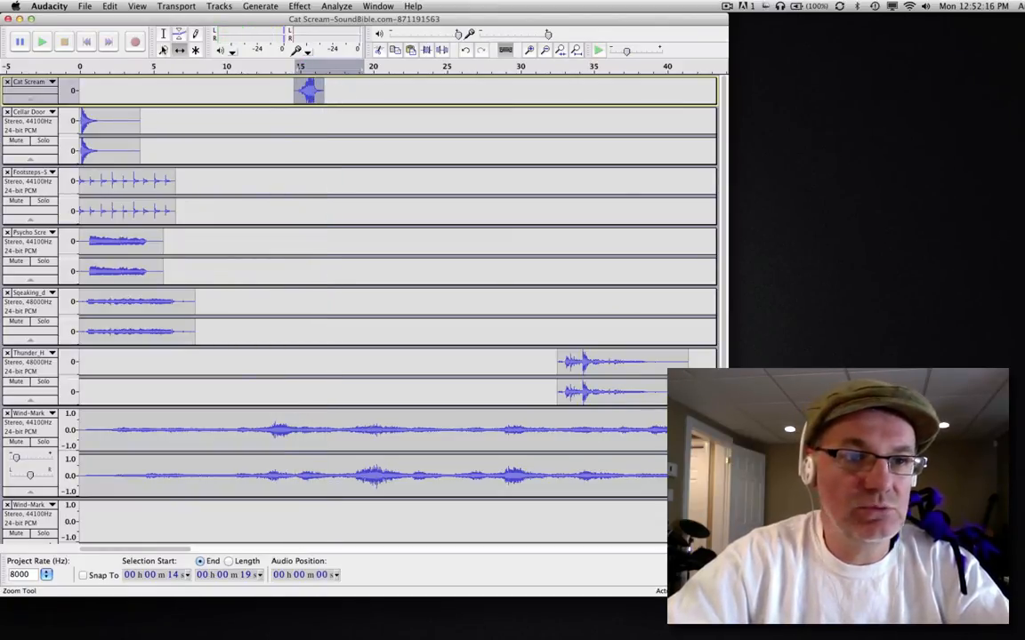
Paste a second cat scream at about 21 seconds, then fit the whole project in view
click(164, 34)
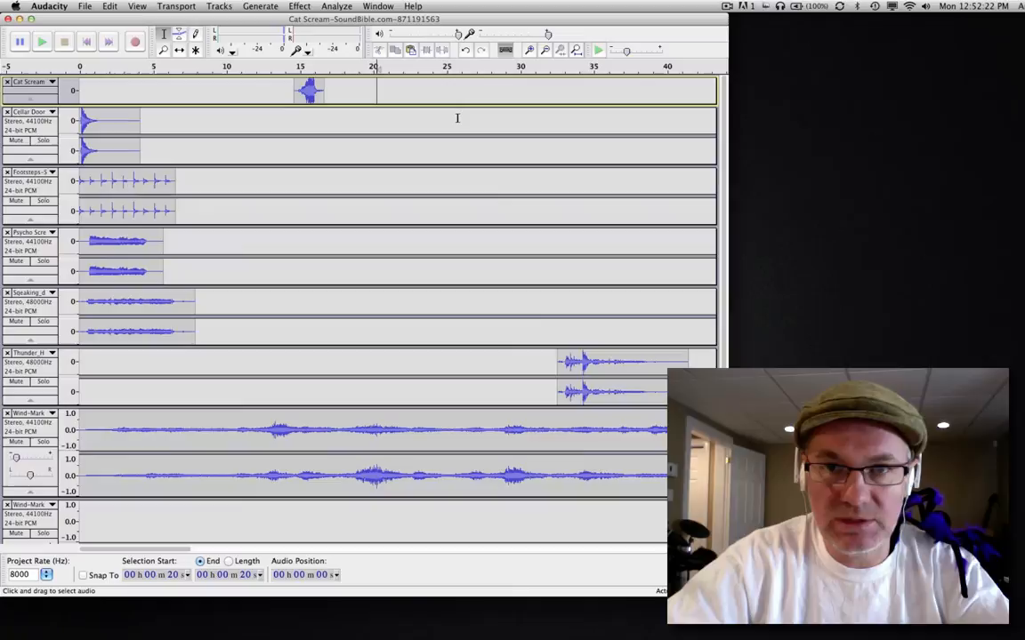
click(110, 7)
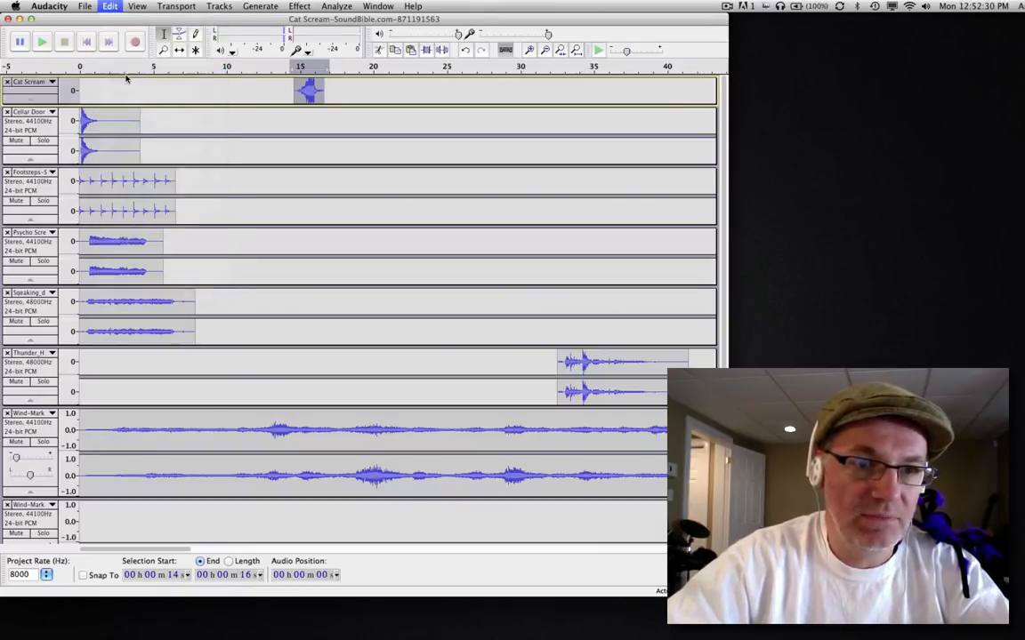
click(373, 89)
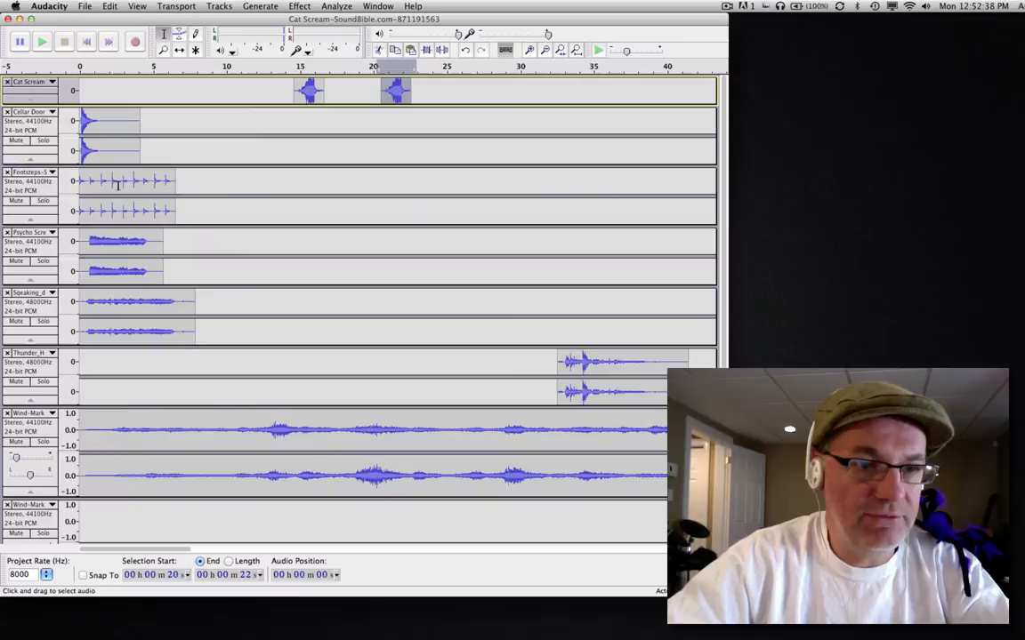
mouse_move(100, 317)
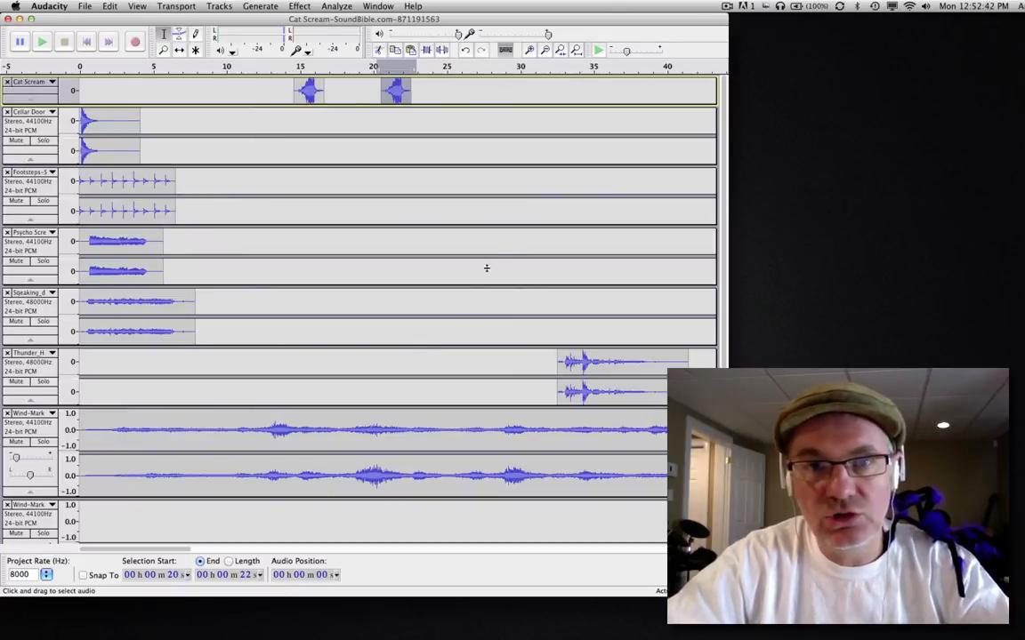
click(576, 50)
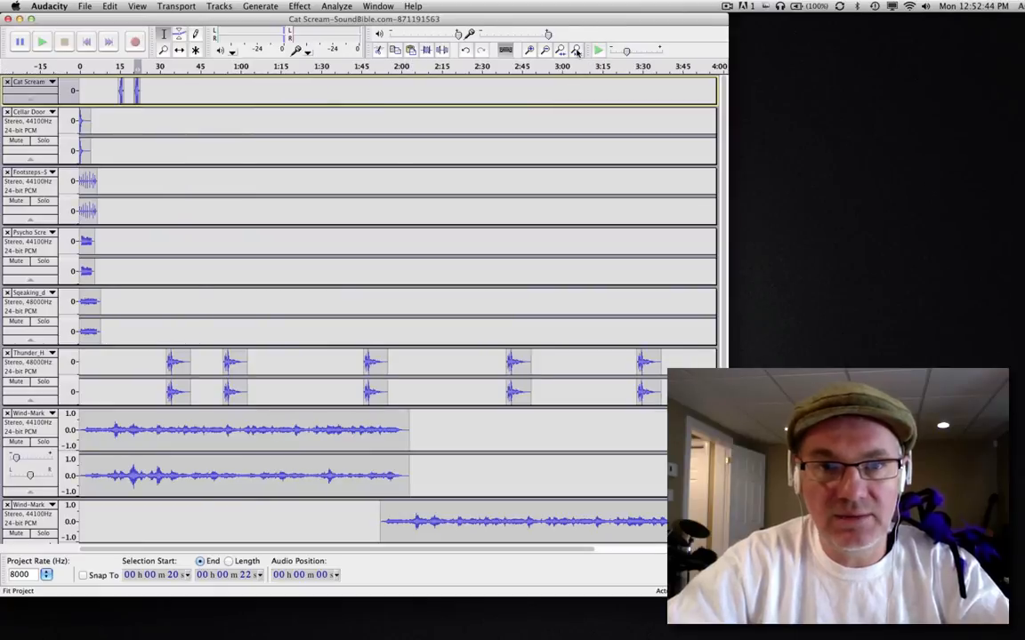